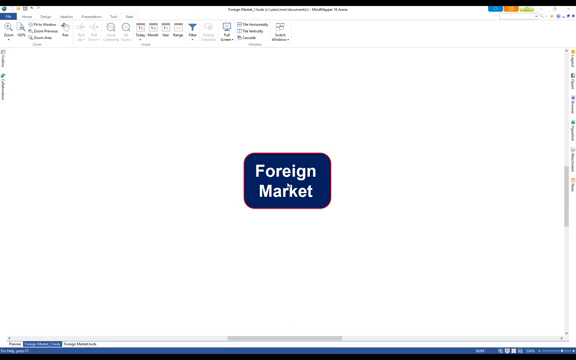
- Select the 'Foreign Market' central topic so new subtopics attach to it
click(291, 181)
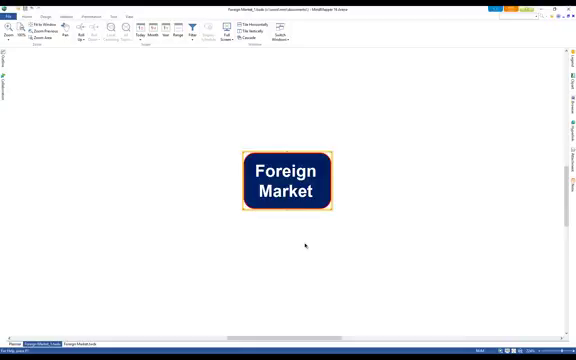